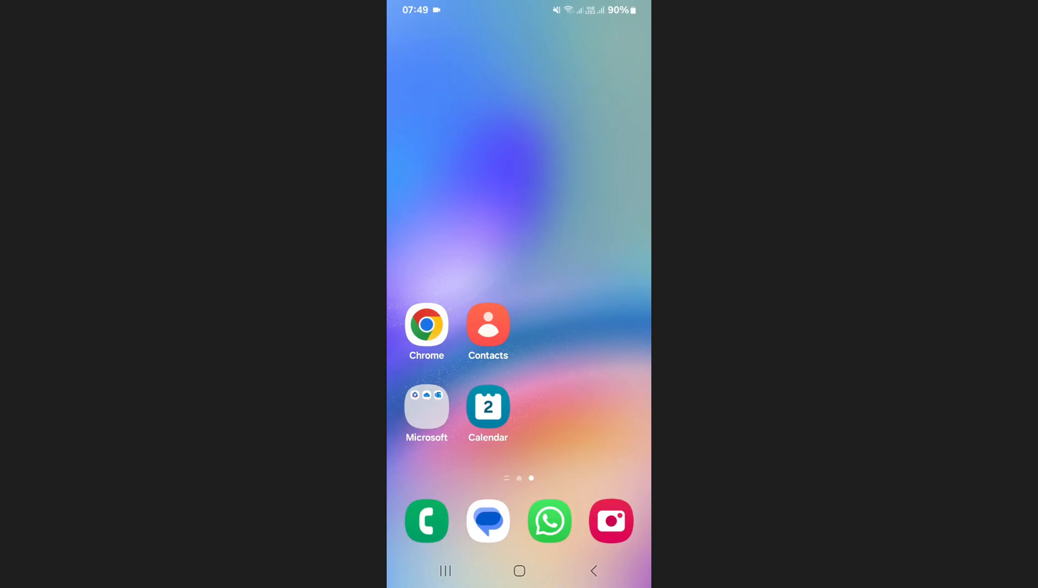
- Launch Samsung Calendar, open Calendar settings from the menu, and scroll to Alerts
click(489, 325)
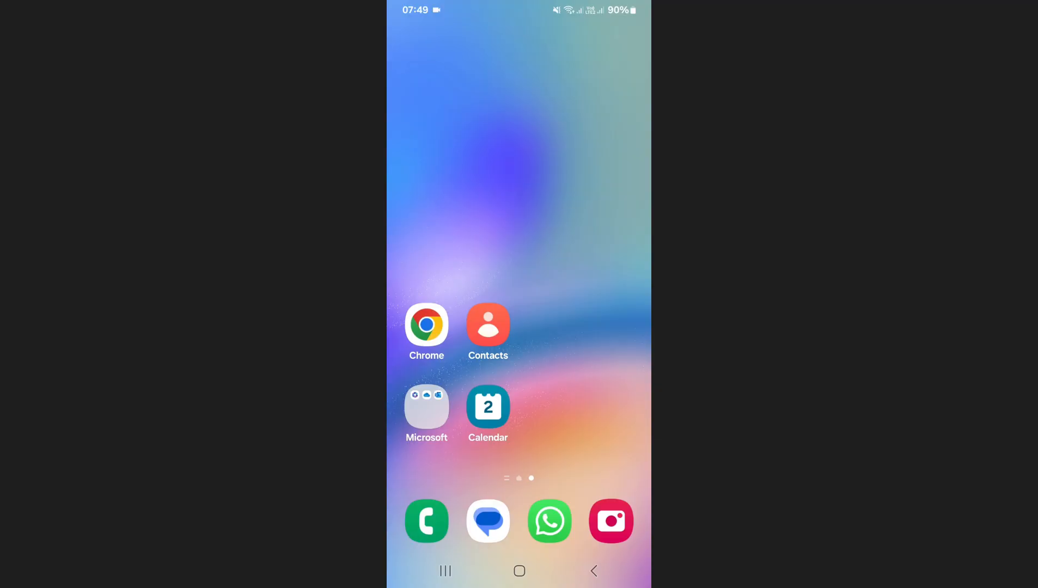
click(488, 406)
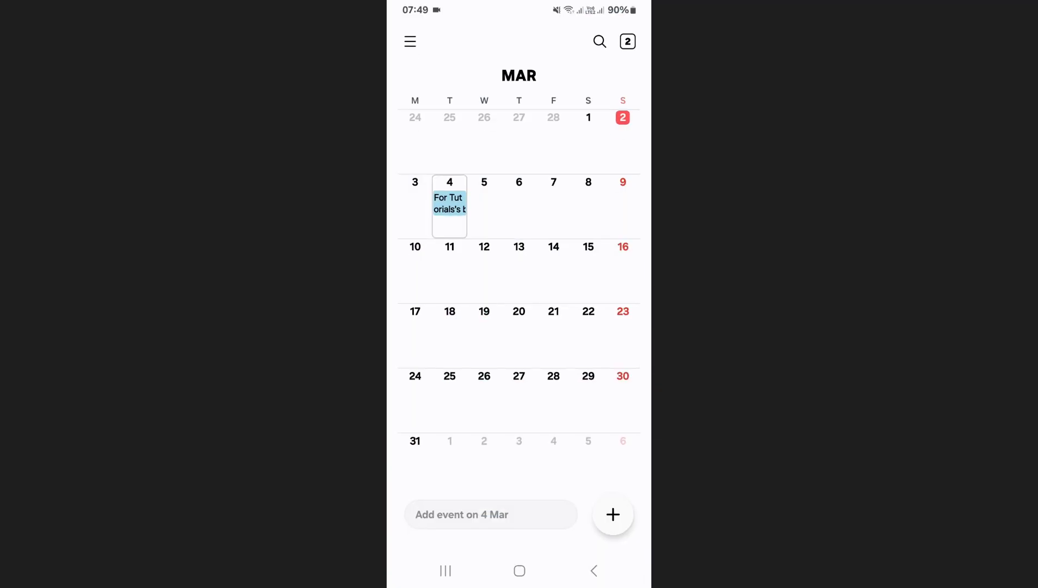
click(449, 205)
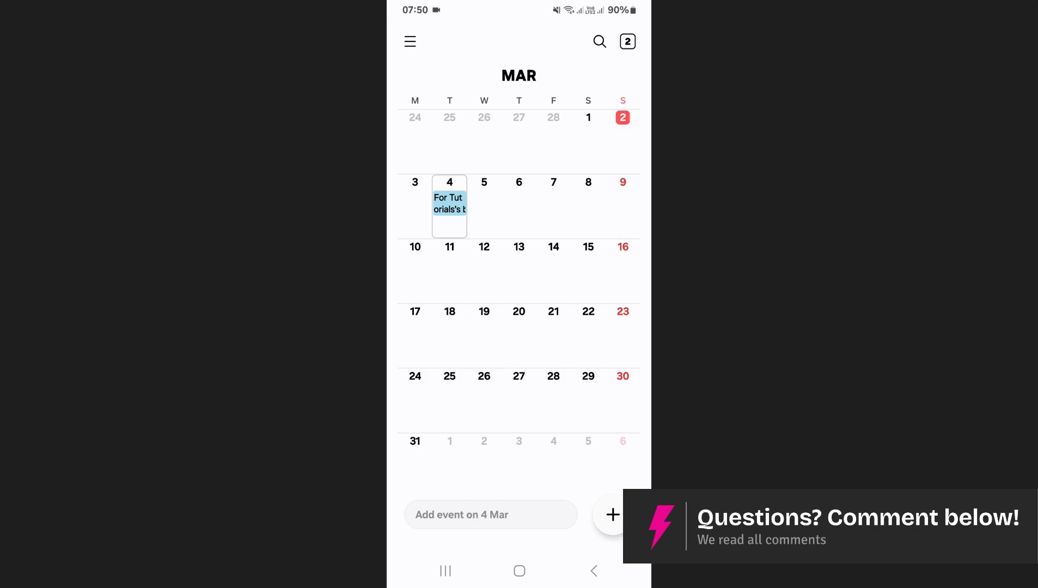
click(409, 41)
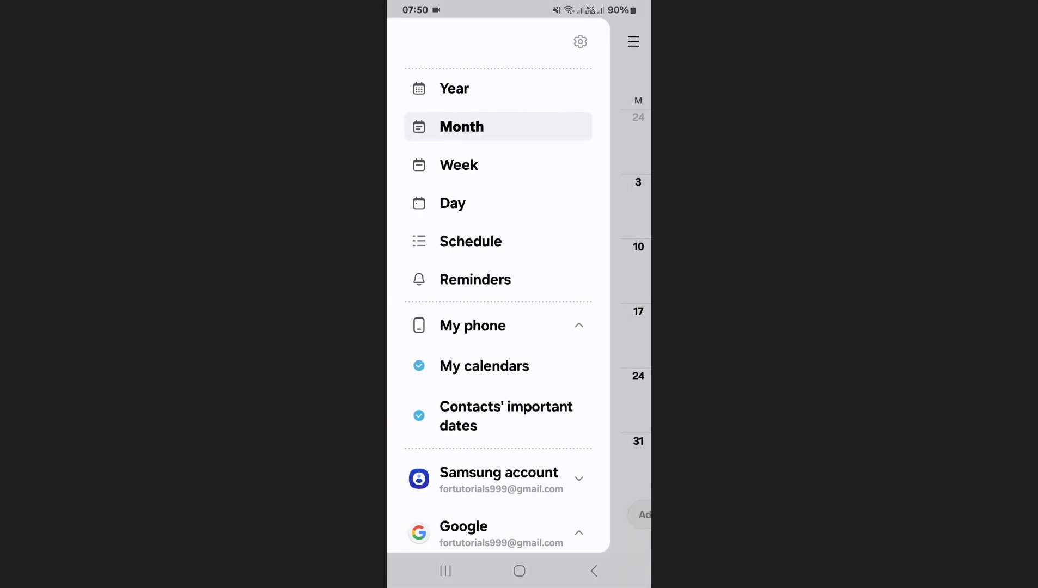
click(580, 40)
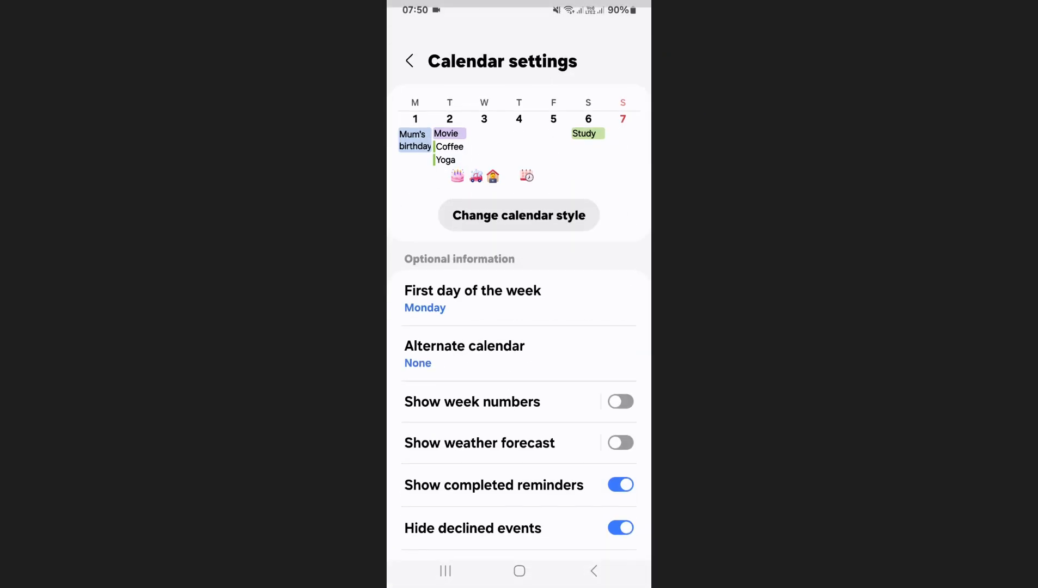
scroll(down, 3)
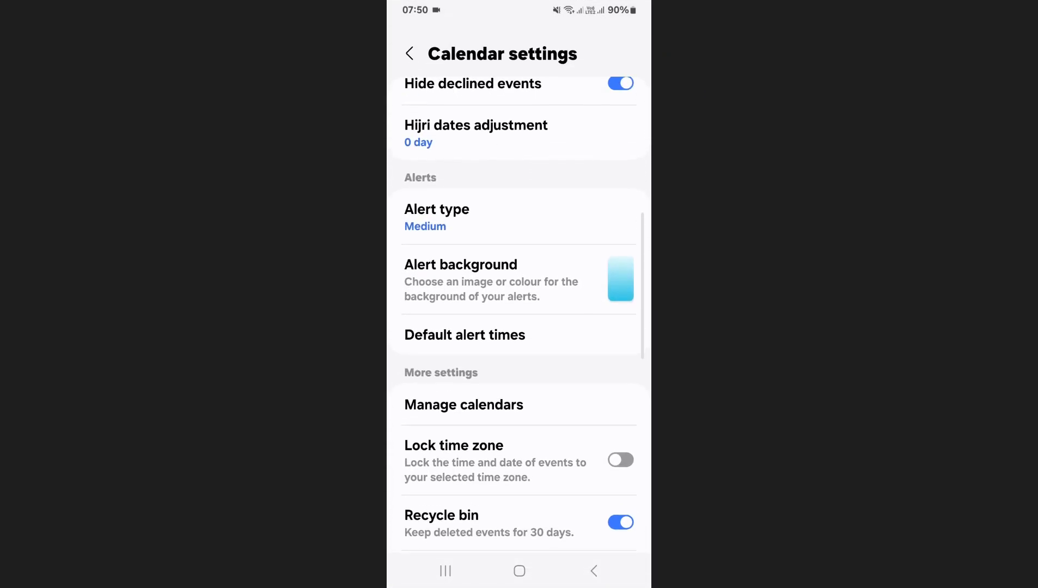
- Under Default alert times, set Contacts' important dates to '2 days before event at 09:00'
click(464, 335)
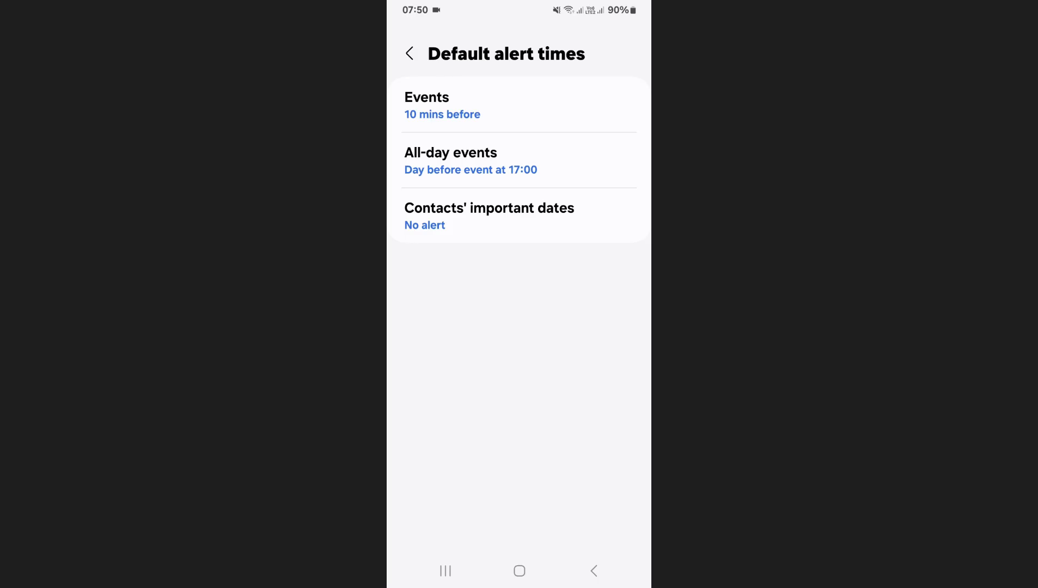
click(489, 215)
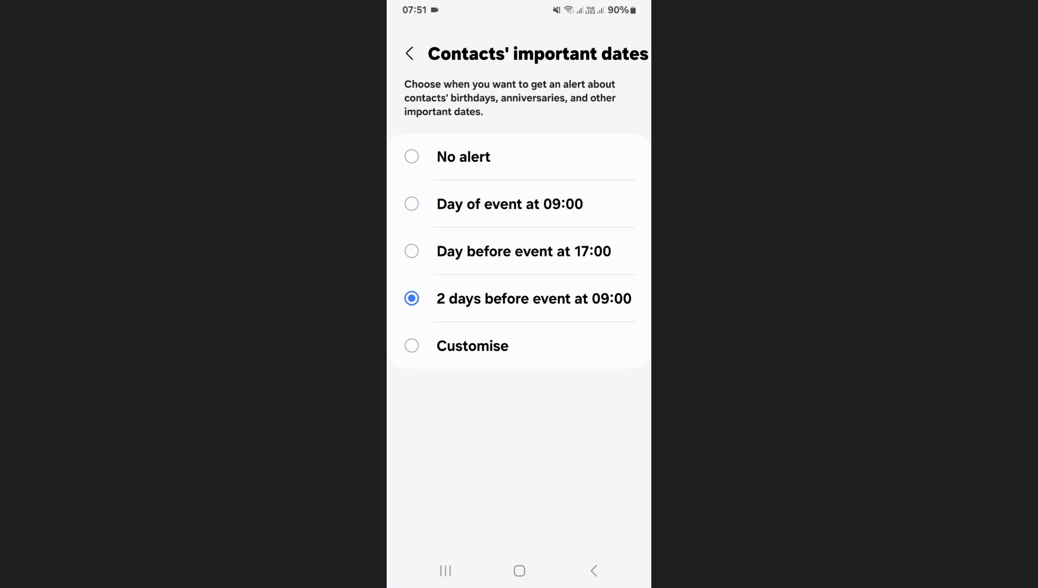
click(409, 53)
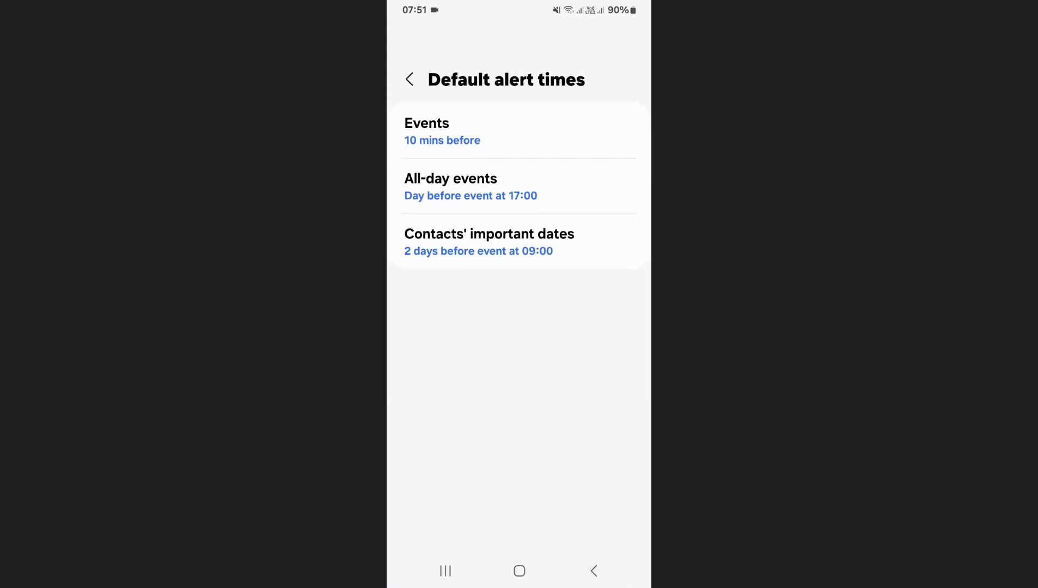